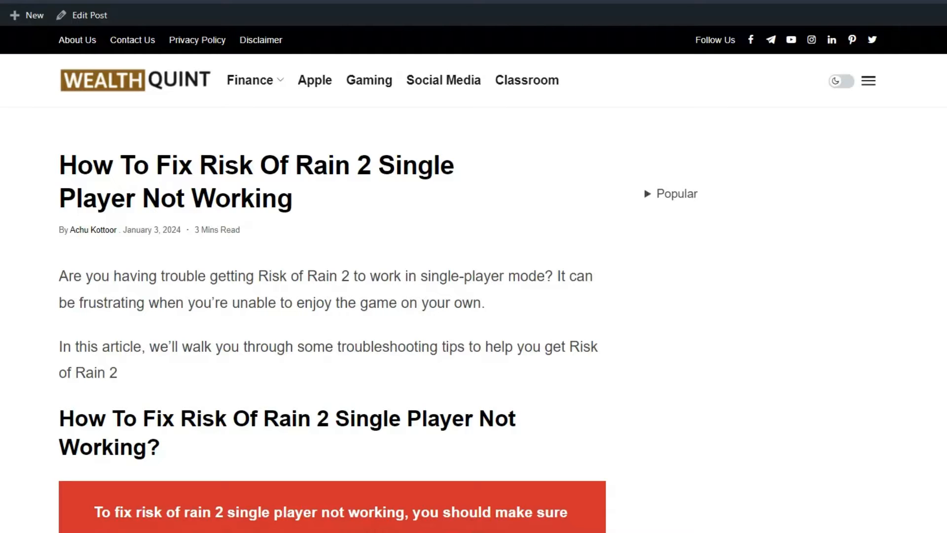
scroll(down, 3)
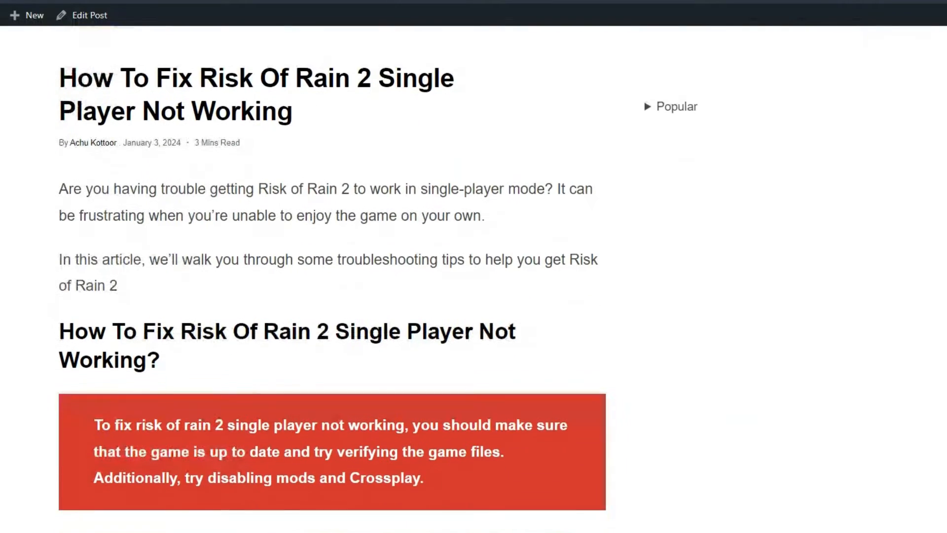
scroll(down, 3)
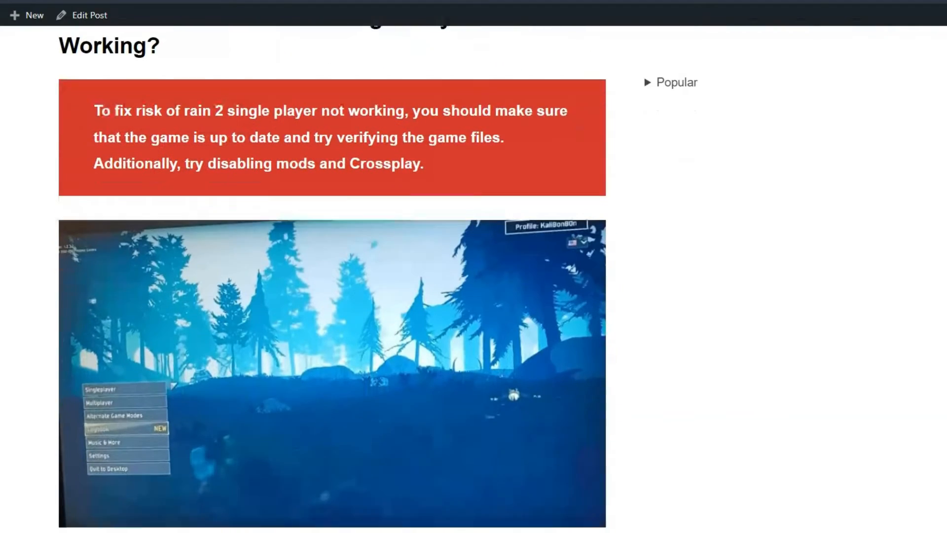
scroll(down, 3)
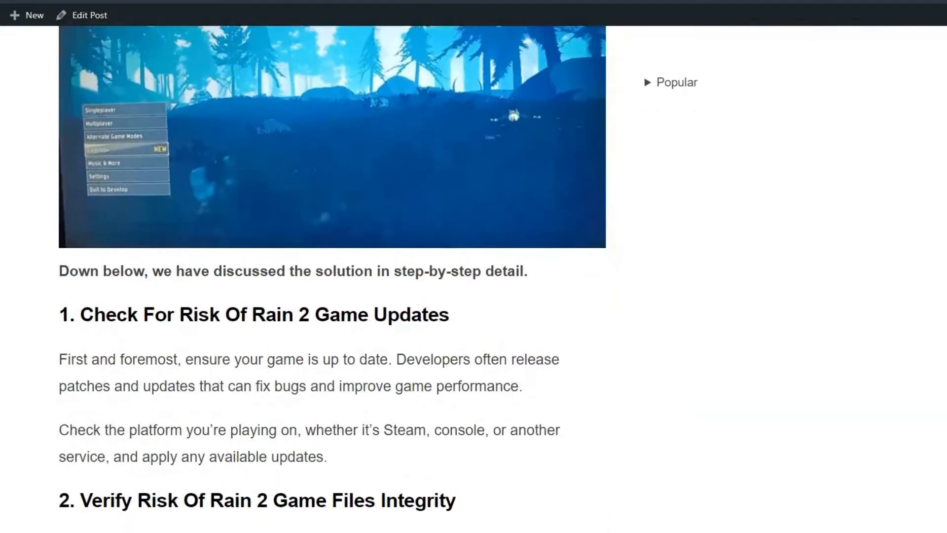
scroll(down, 3)
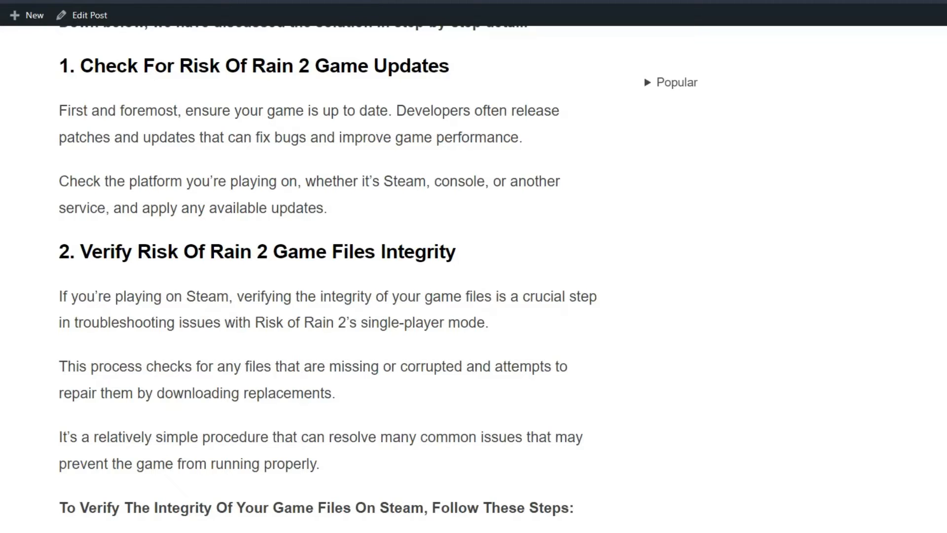
scroll(down, 3)
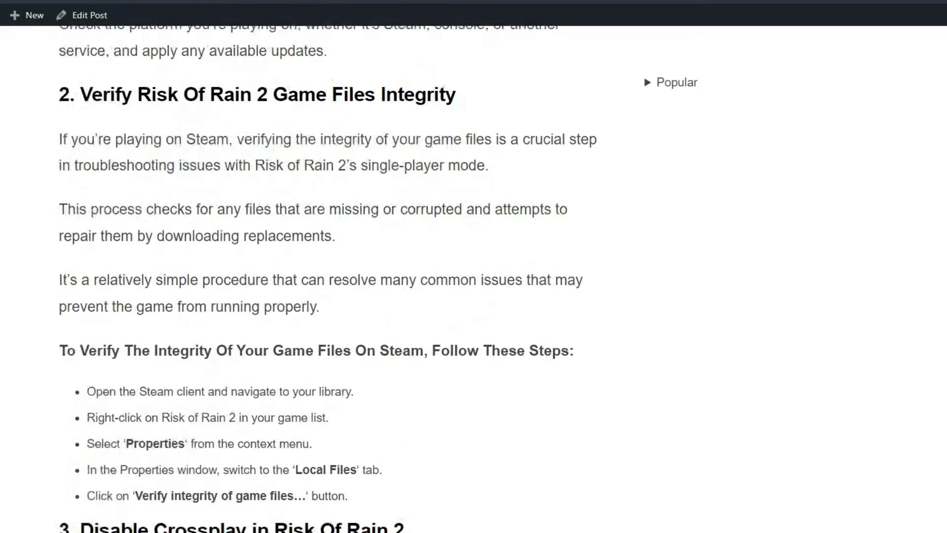
scroll(down, 3)
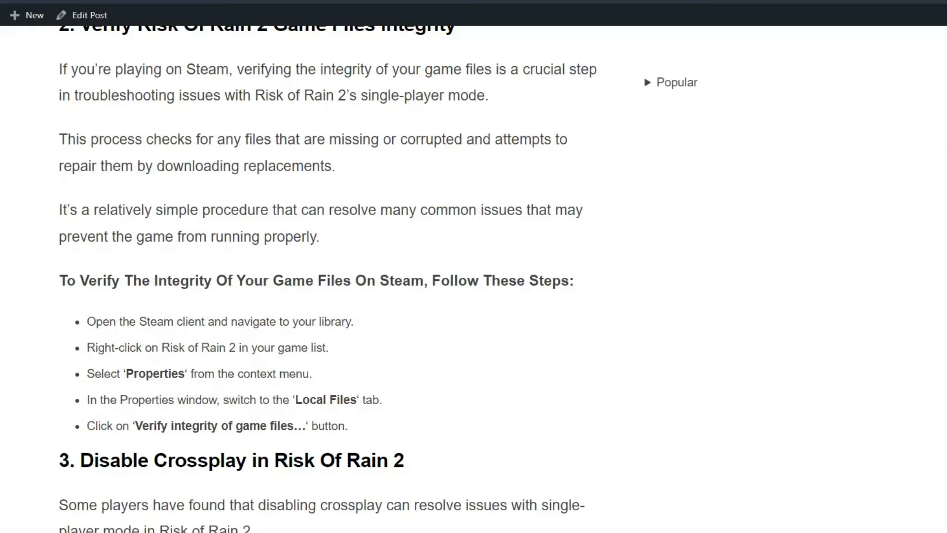
scroll(down, 3)
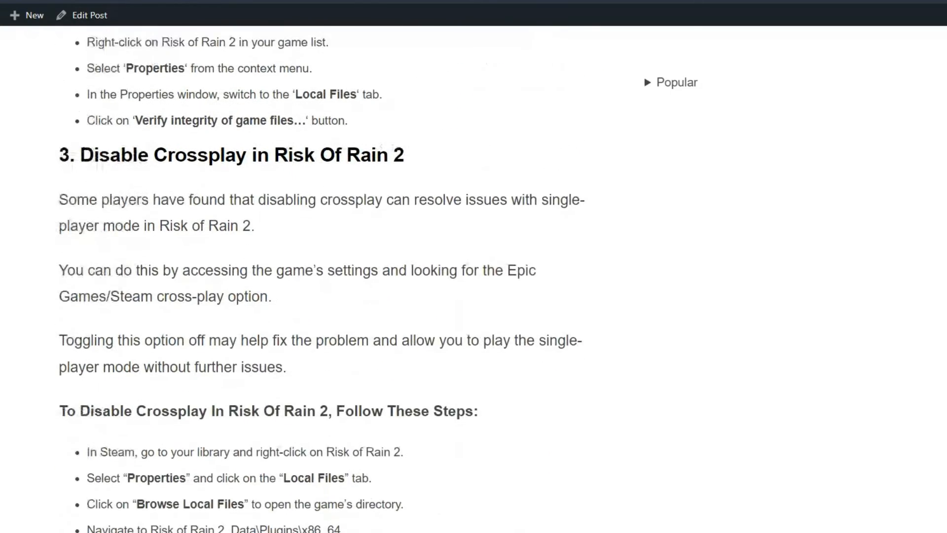
scroll(down, 3)
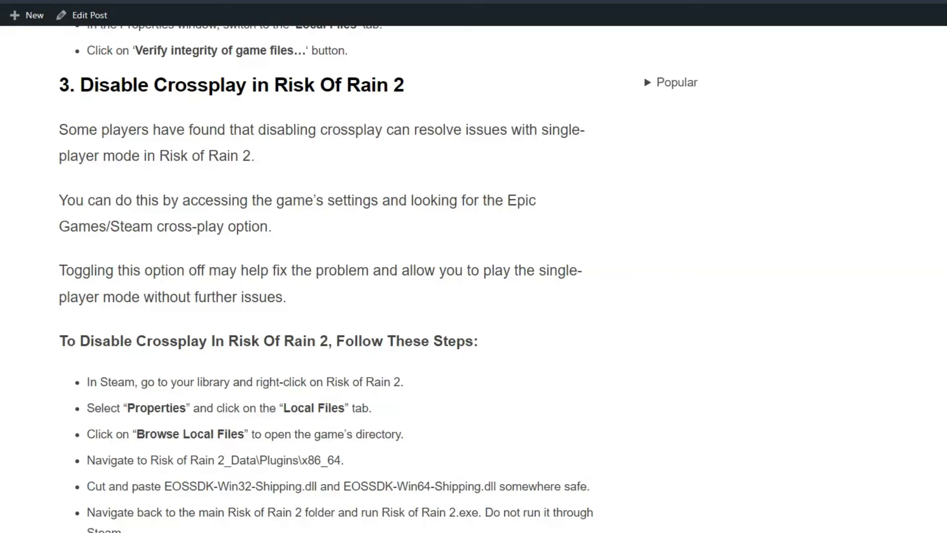
scroll(down, 3)
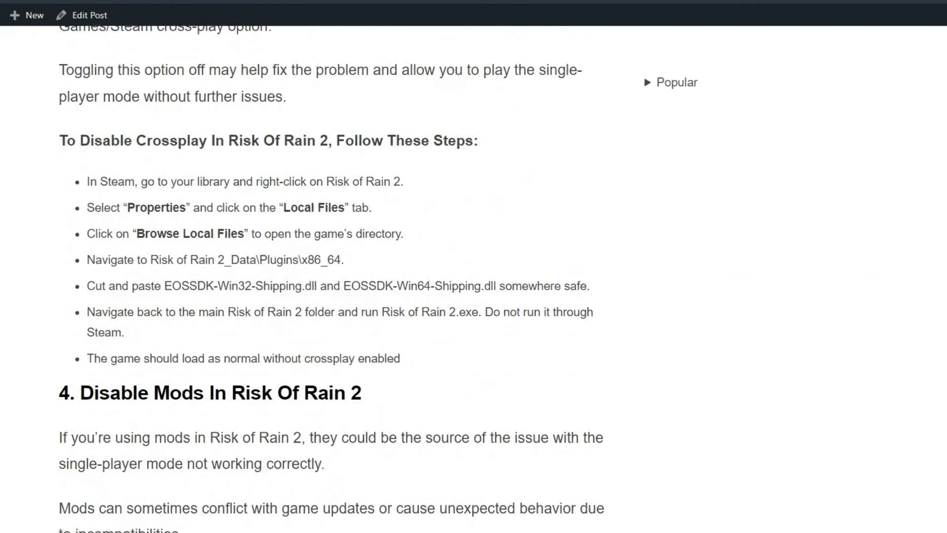
scroll(down, 3)
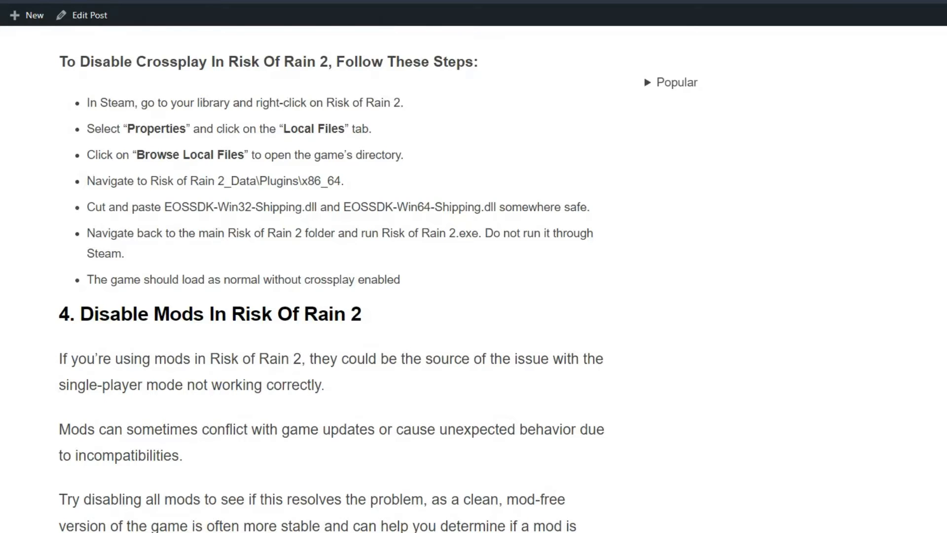
scroll(down, 3)
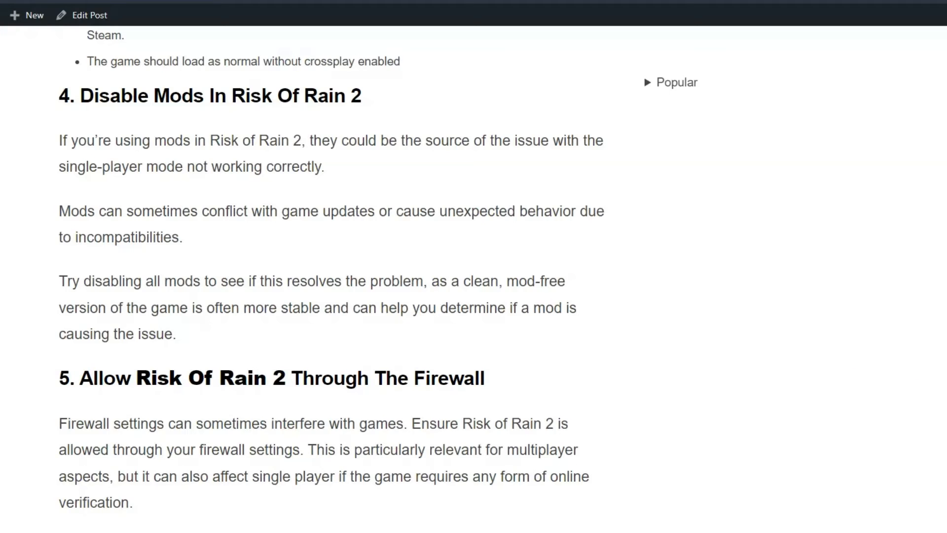
scroll(down, 3)
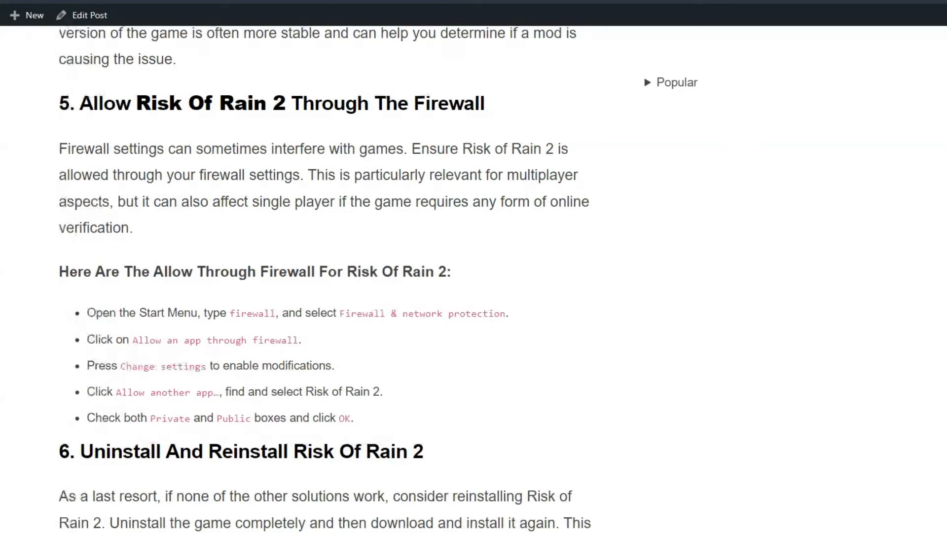
scroll(down, 3)
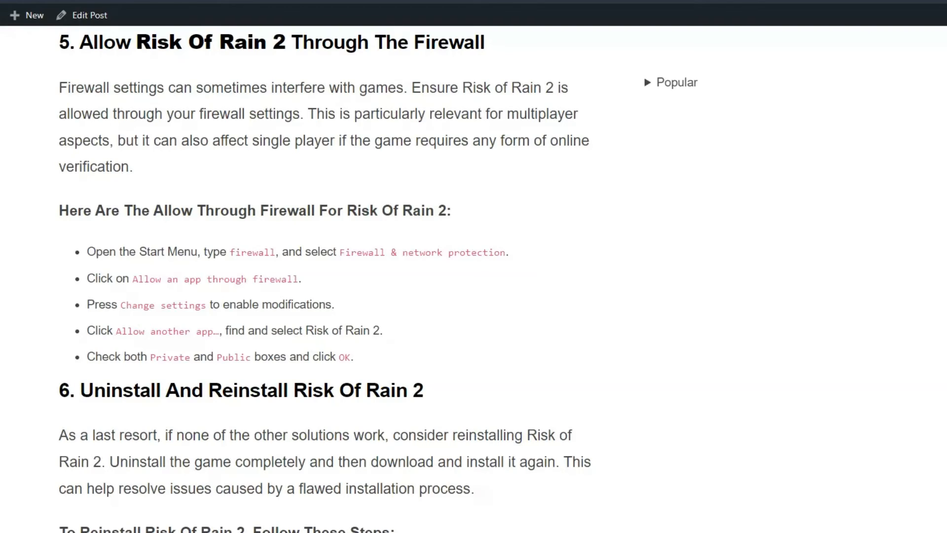
scroll(down, 3)
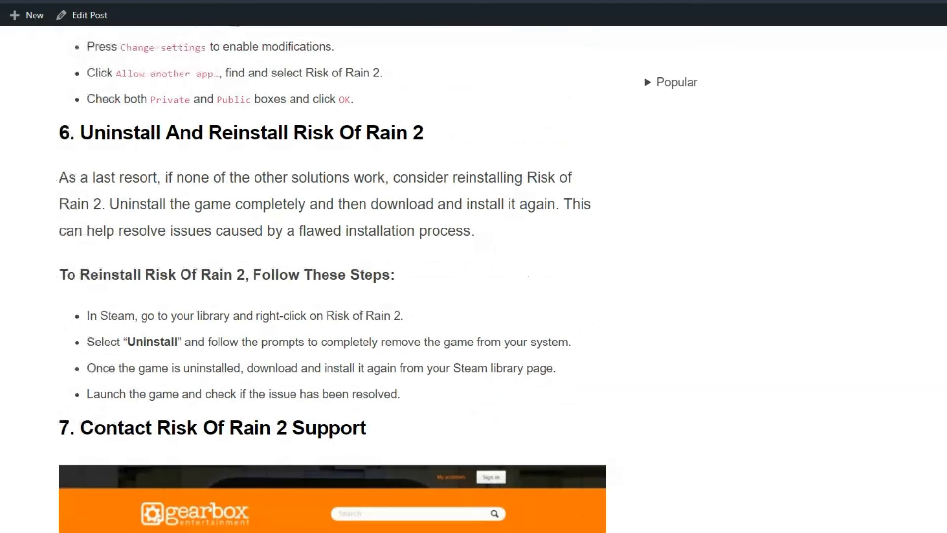
scroll(down, 3)
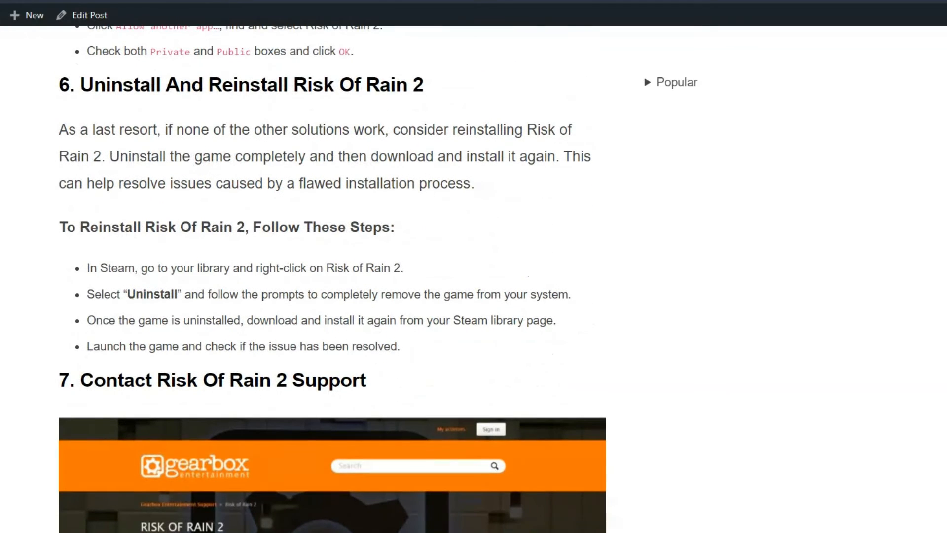
scroll(down, 3)
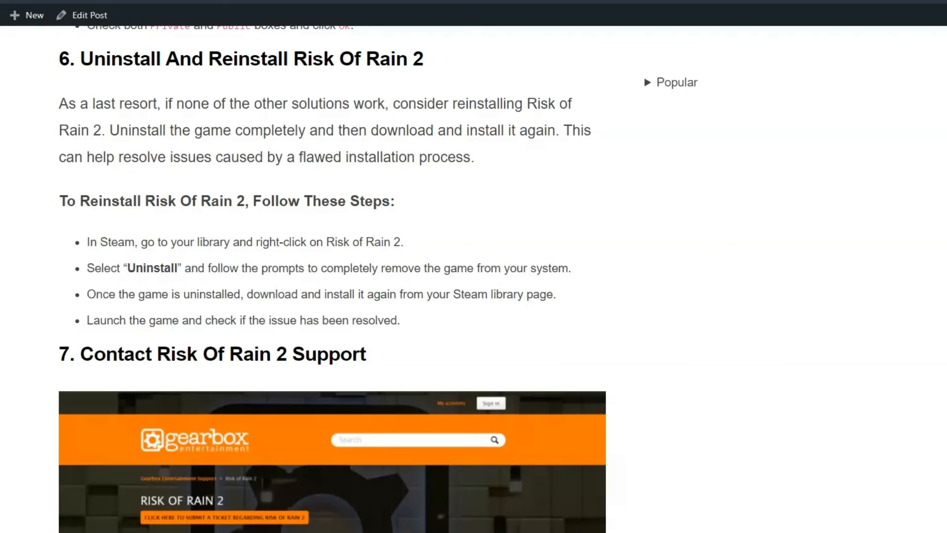
scroll(down, 3)
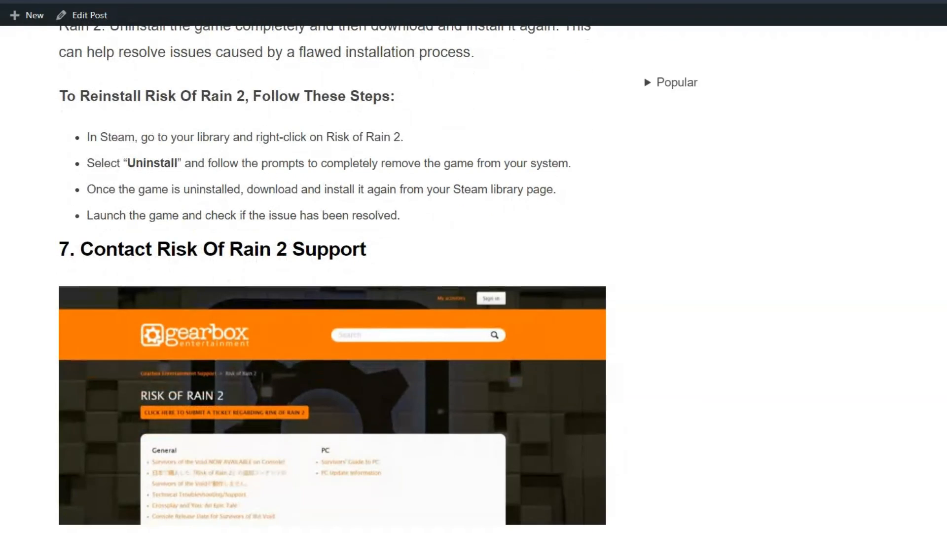
scroll(down, 3)
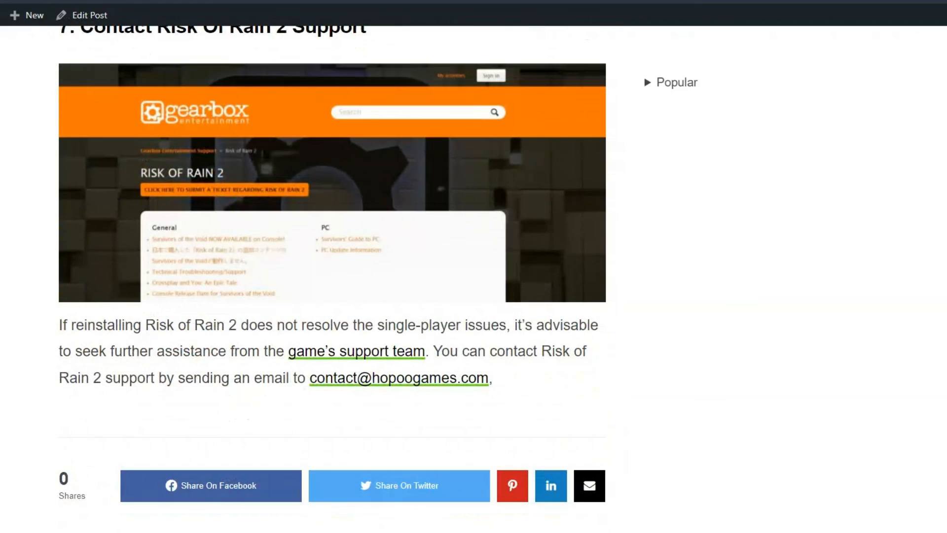
scroll(down, 3)
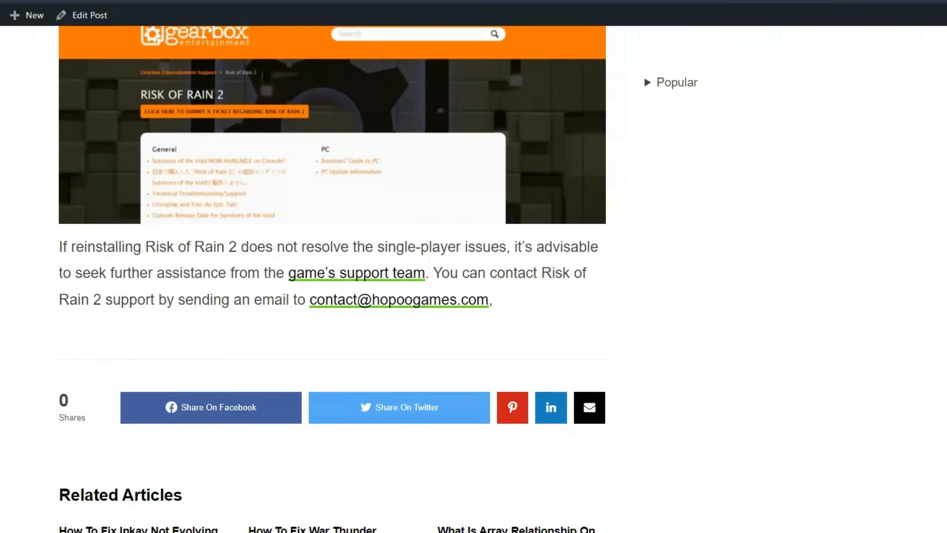
mouse_move(366, 337)
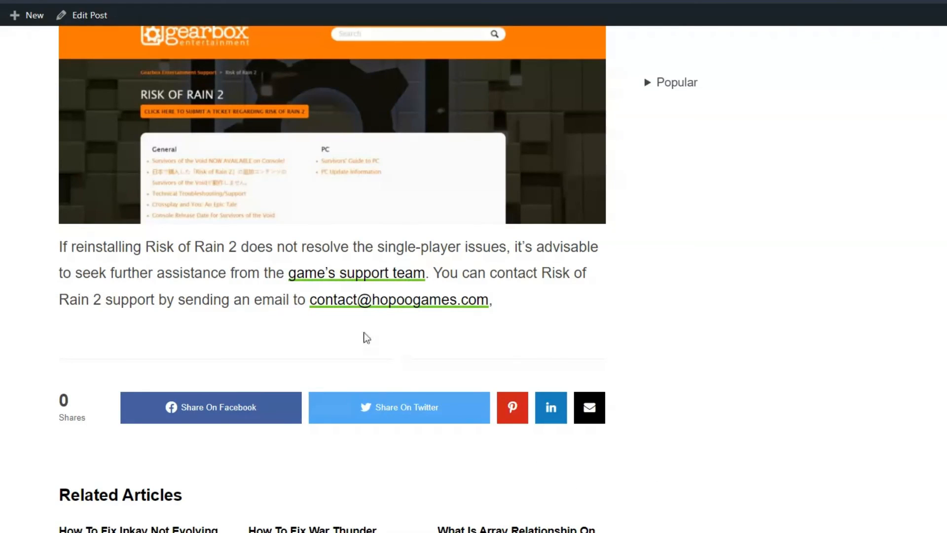